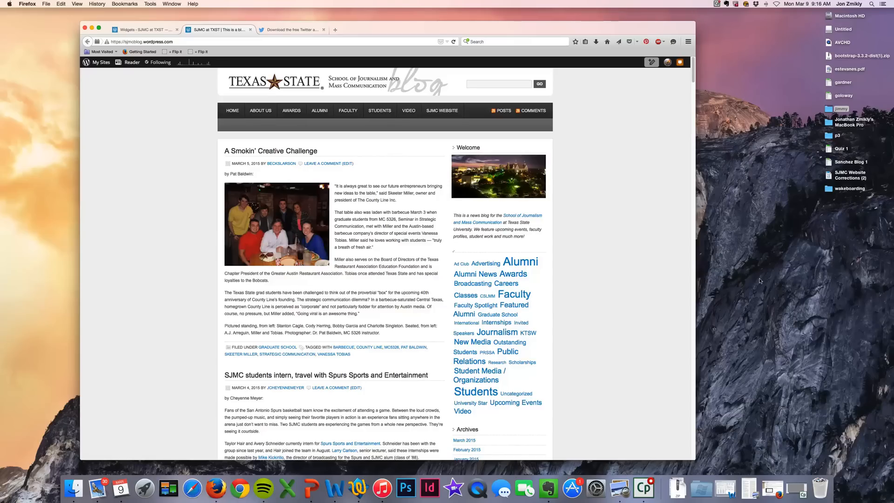
mouse_move(725, 280)
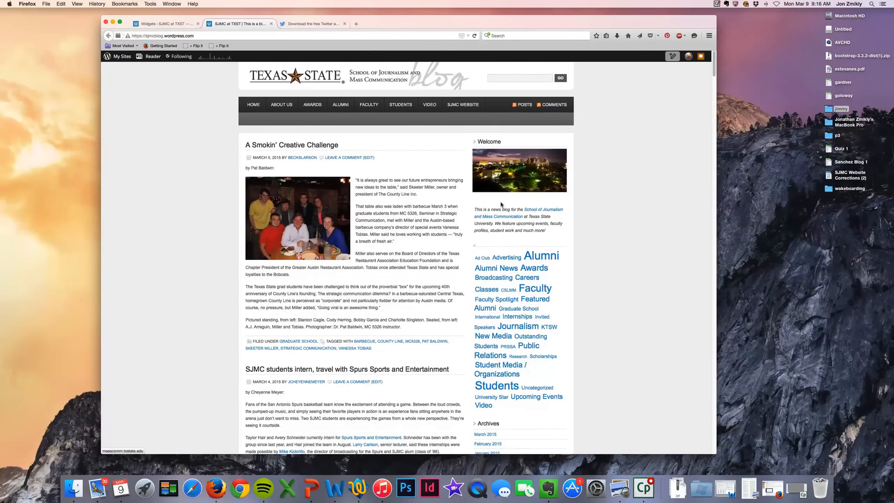
mouse_move(531, 225)
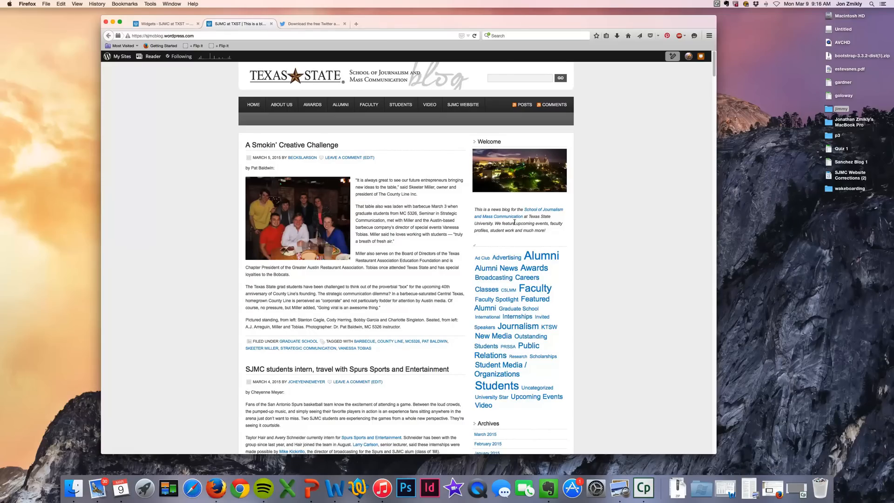
mouse_move(502, 241)
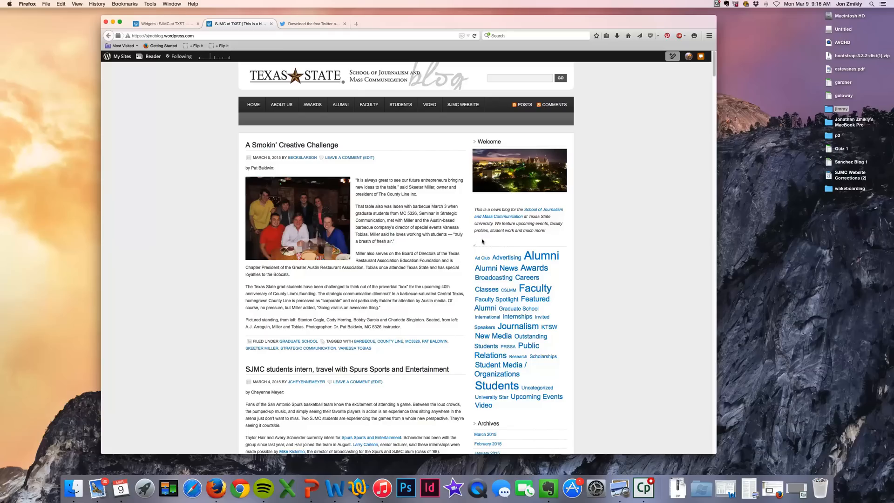
mouse_move(497, 244)
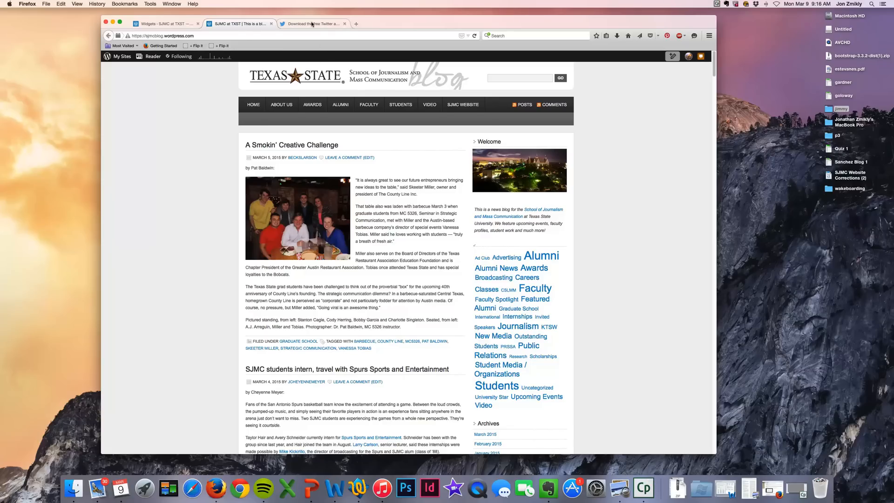
Sign in to the school's Twitter account with username 'sjmctxst'
left_click(313, 24)
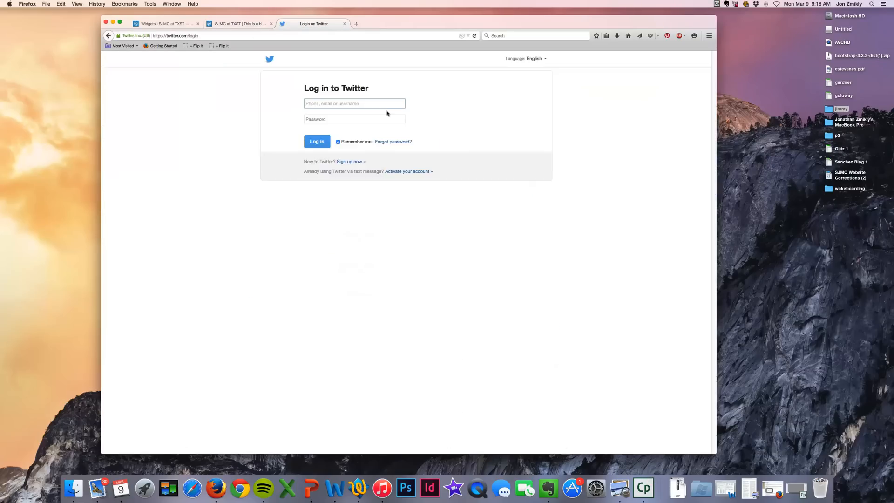
type("sjmctxst")
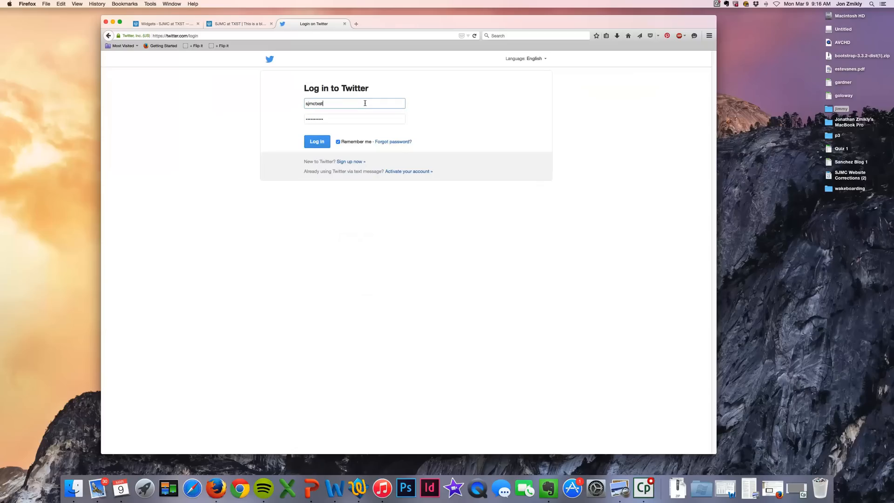
left_click(317, 141)
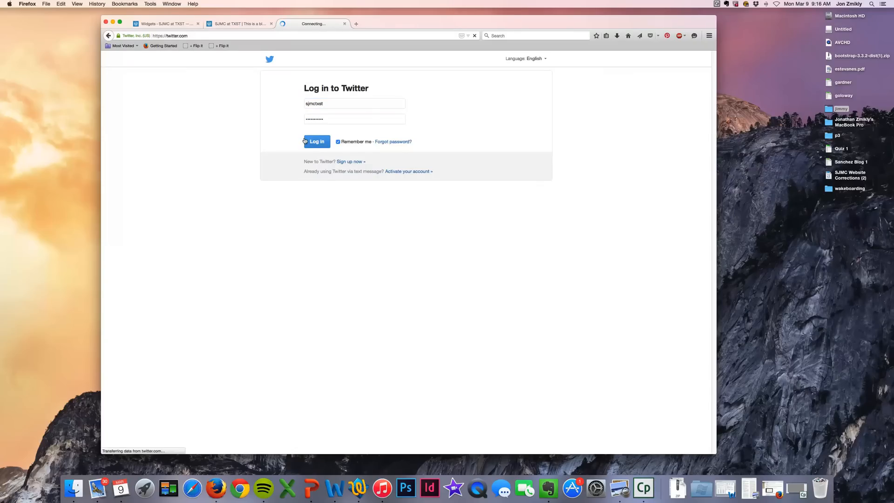
left_click(315, 142)
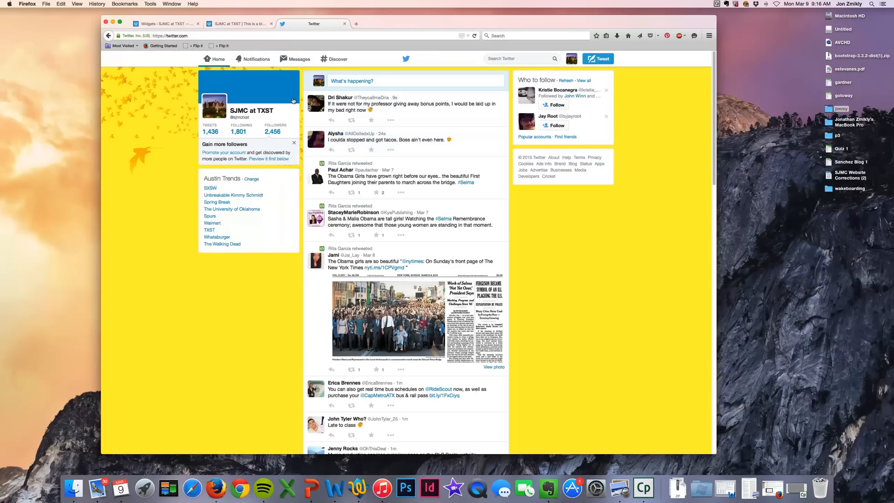
mouse_move(571, 58)
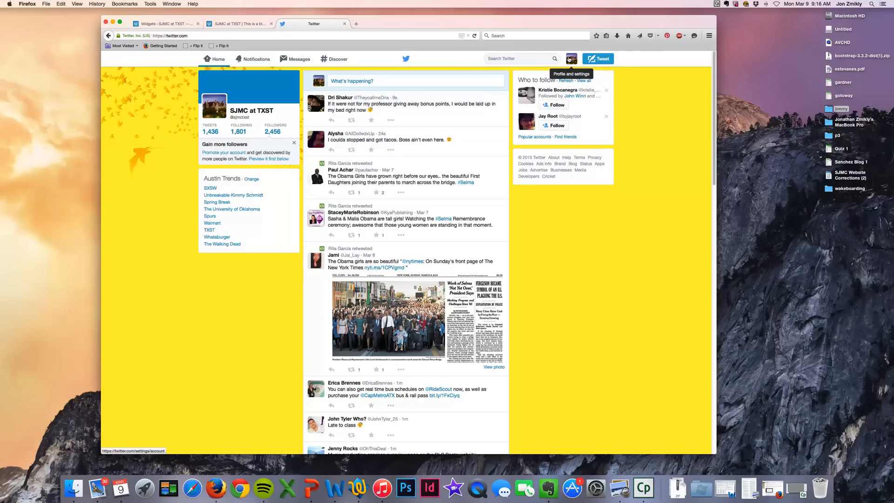
Go to Settings from the account menu and show the Widgets page
left_click(571, 57)
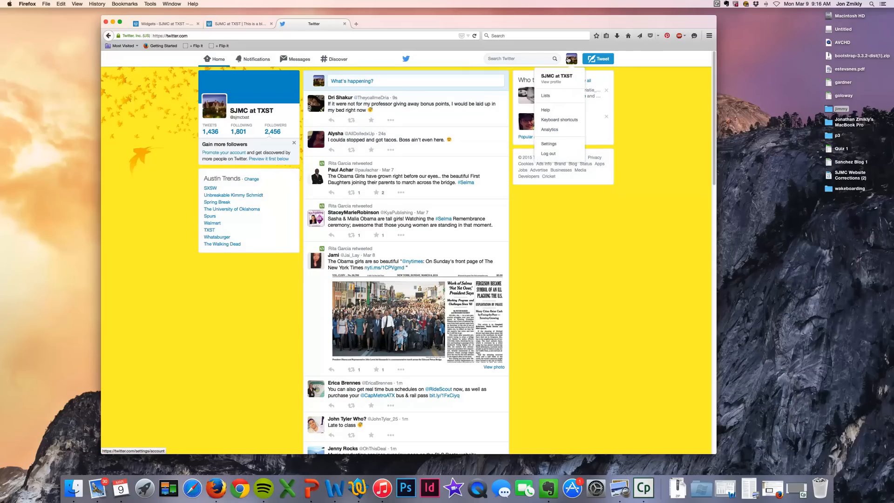
mouse_move(549, 143)
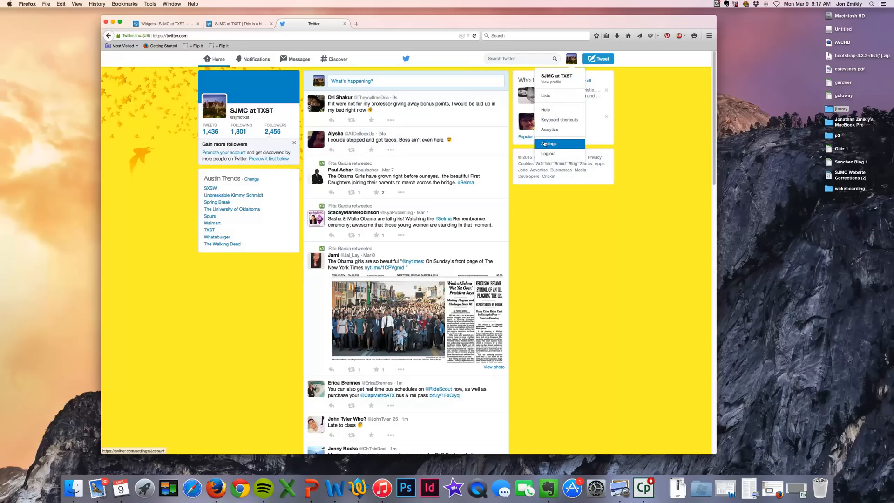
left_click(549, 144)
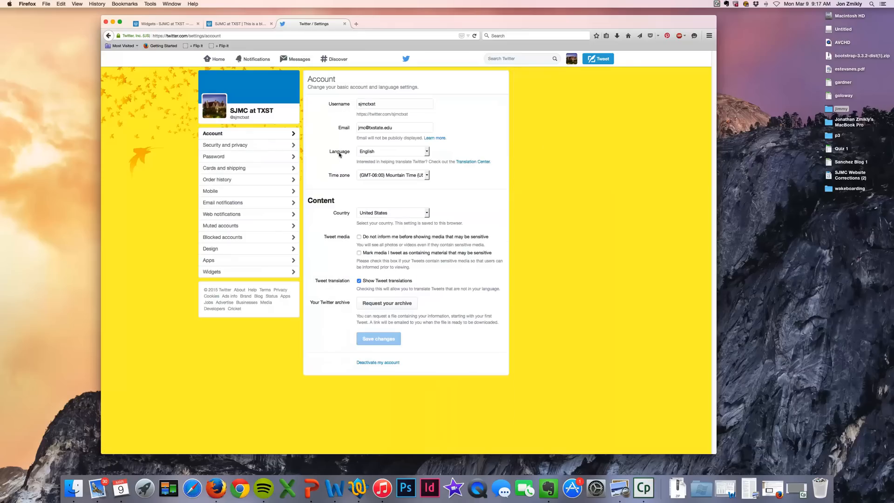
mouse_move(211, 271)
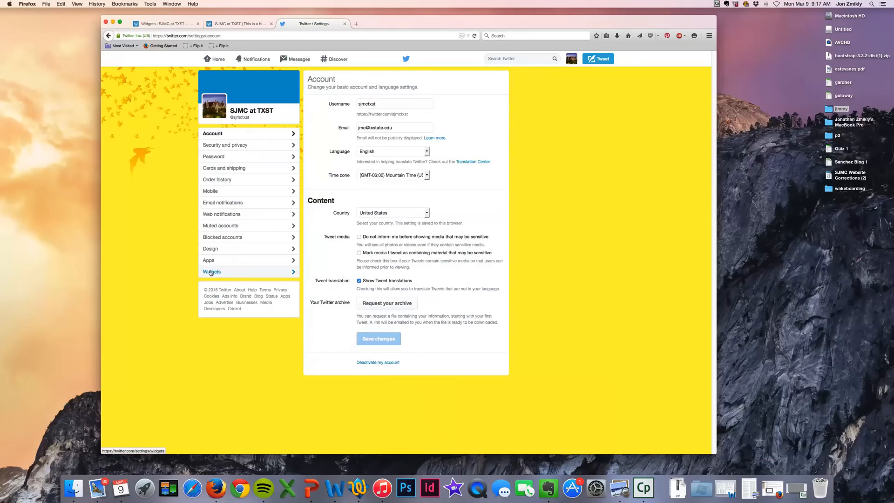
left_click(212, 271)
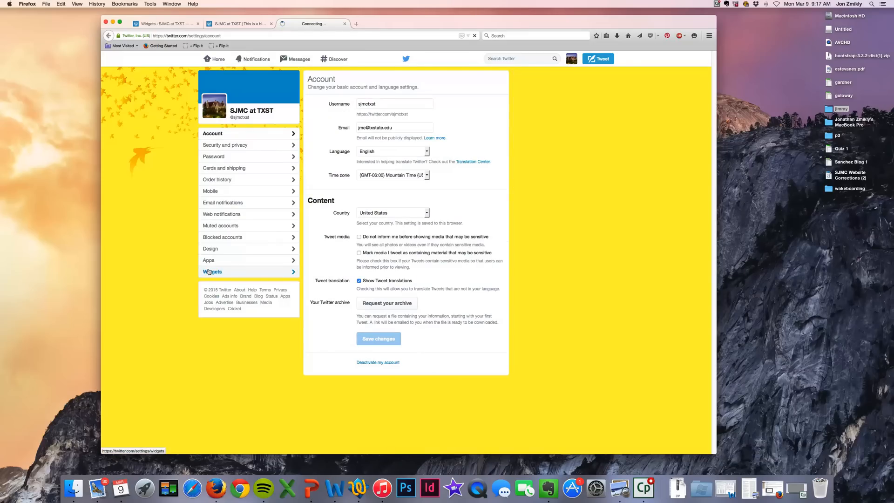
left_click(213, 272)
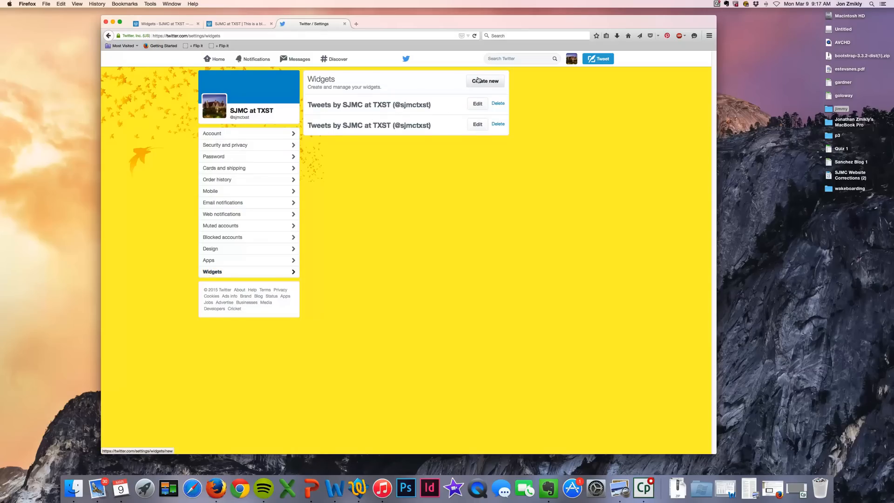
Create a new widget, browse Favorites, List, Search and Collection sources, and settle on User timeline
left_click(485, 80)
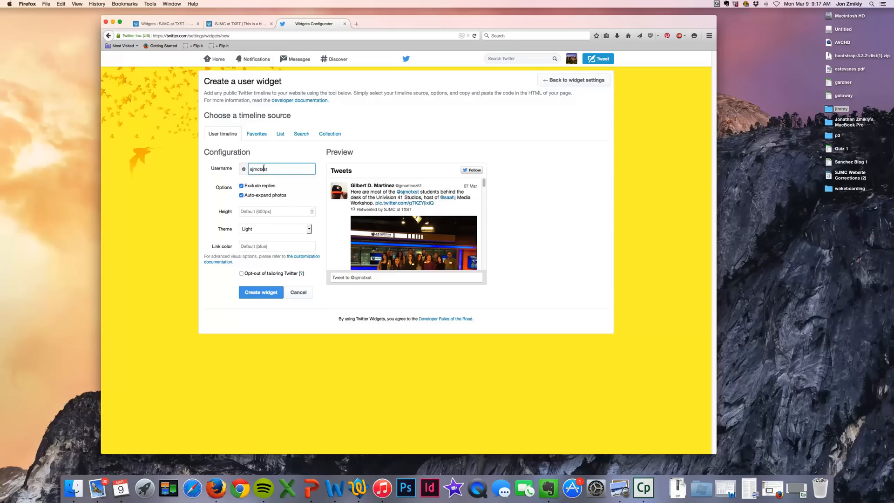
left_click(256, 133)
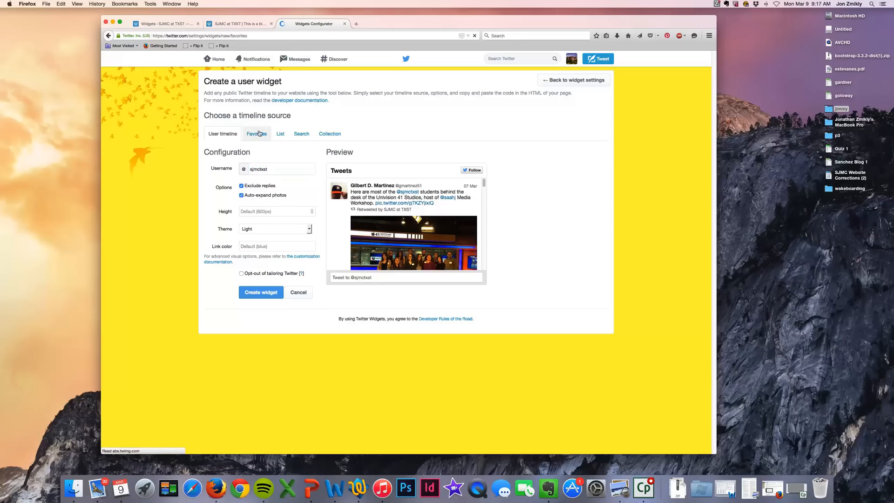
left_click(257, 133)
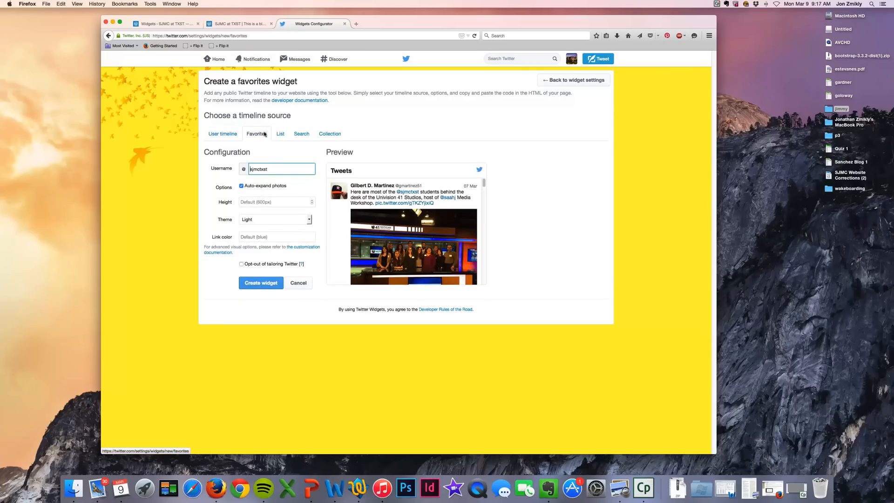
left_click(281, 134)
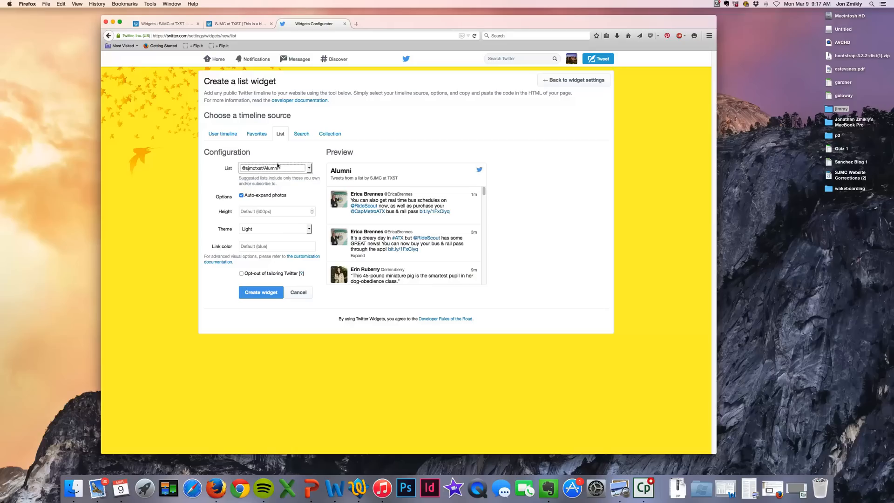
left_click(301, 133)
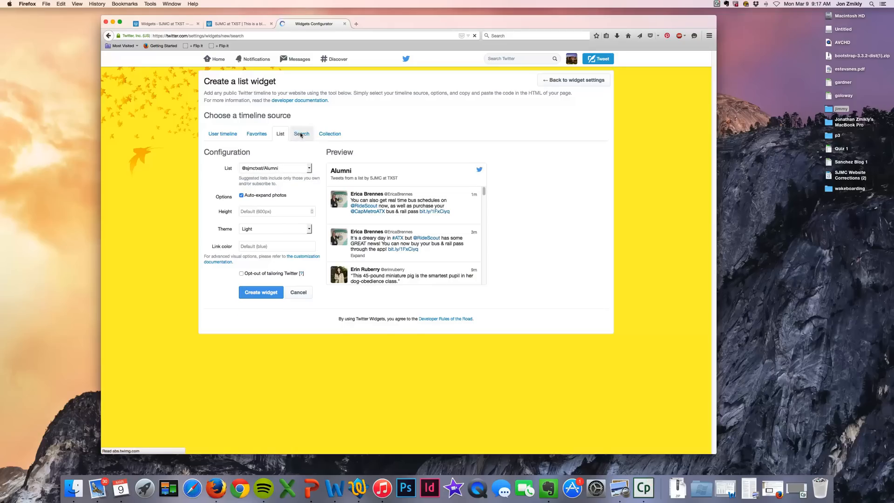
left_click(301, 133)
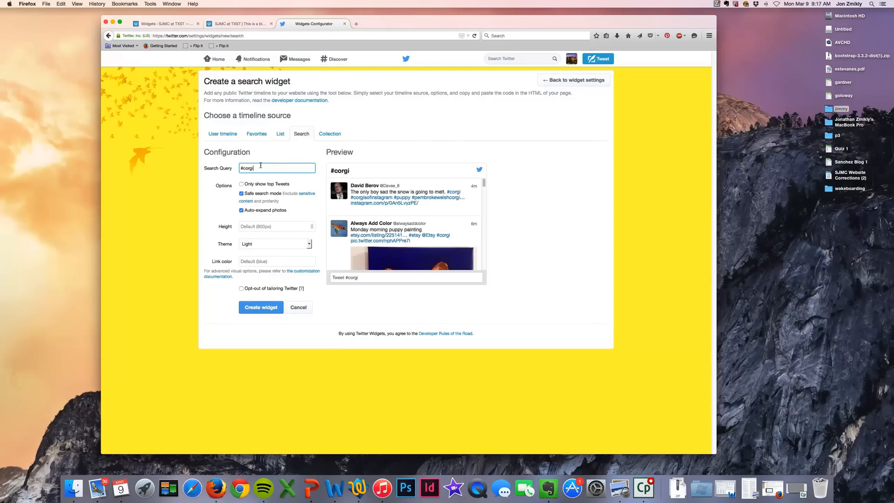
left_click(330, 133)
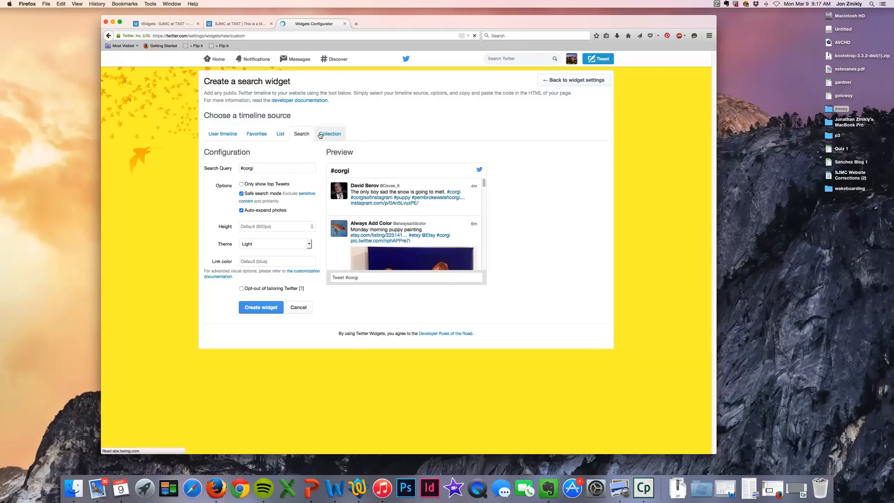
left_click(330, 133)
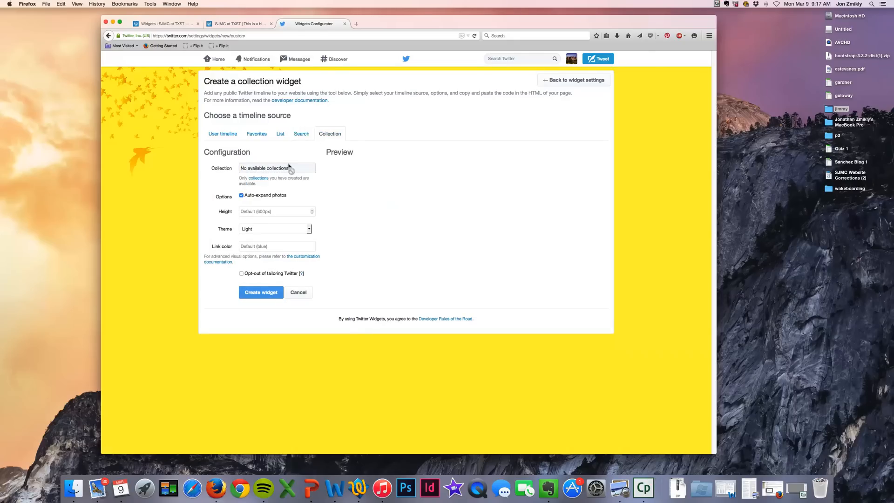
mouse_move(223, 133)
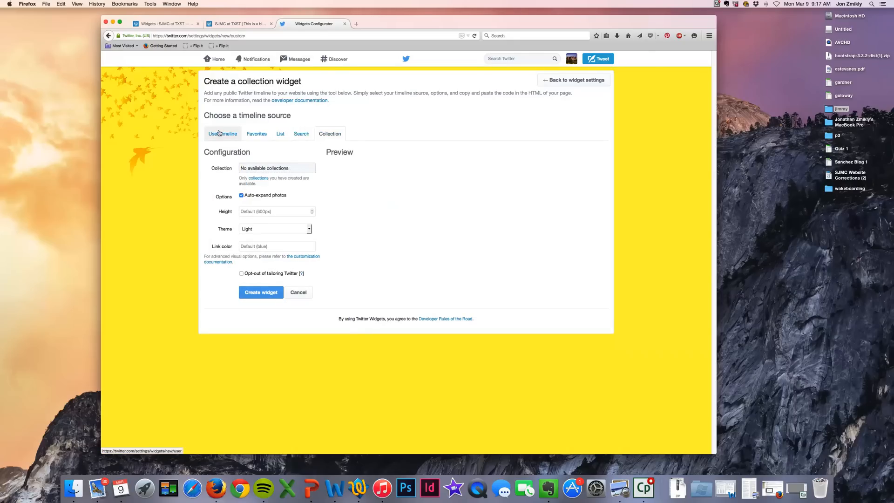
left_click(223, 133)
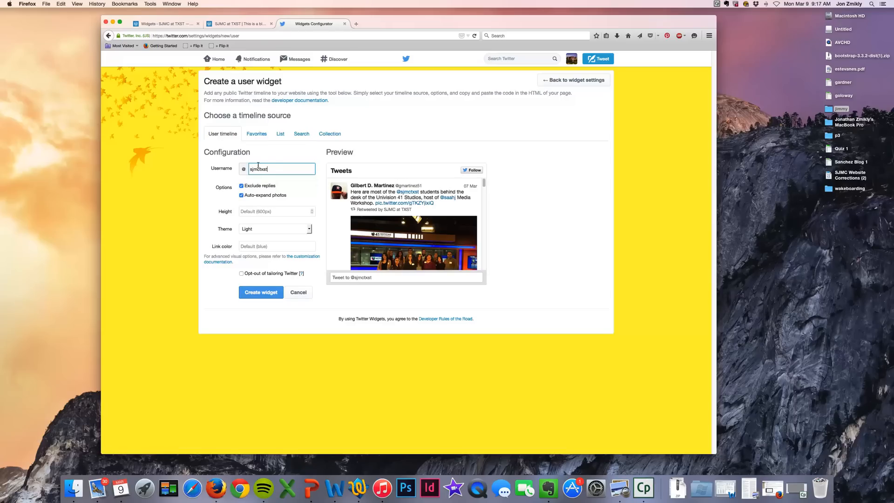
Create the widget with replies excluded, photos auto-expanded and Light theme after previewing Dark
triple_click(258, 169)
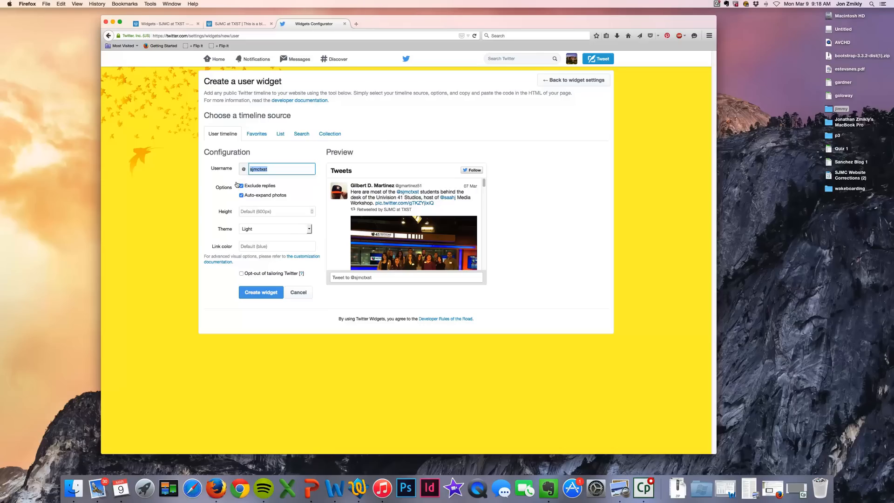
left_click(241, 185)
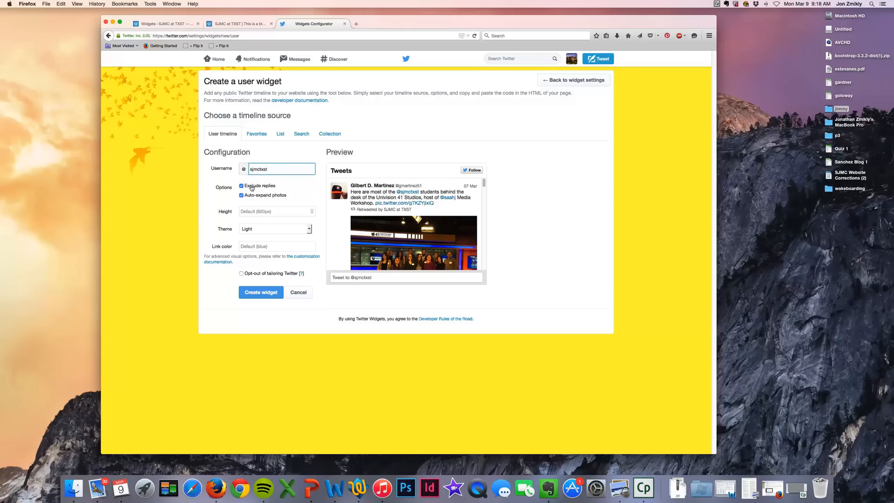
left_click(241, 195)
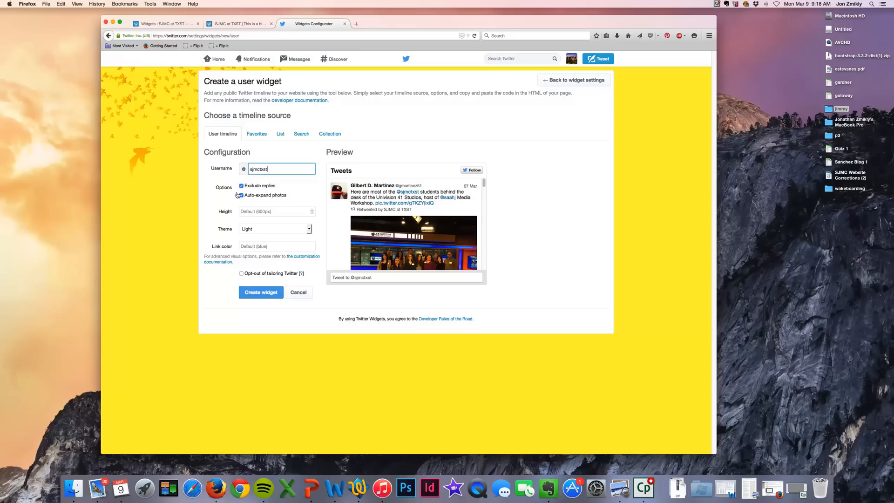
left_click(242, 195)
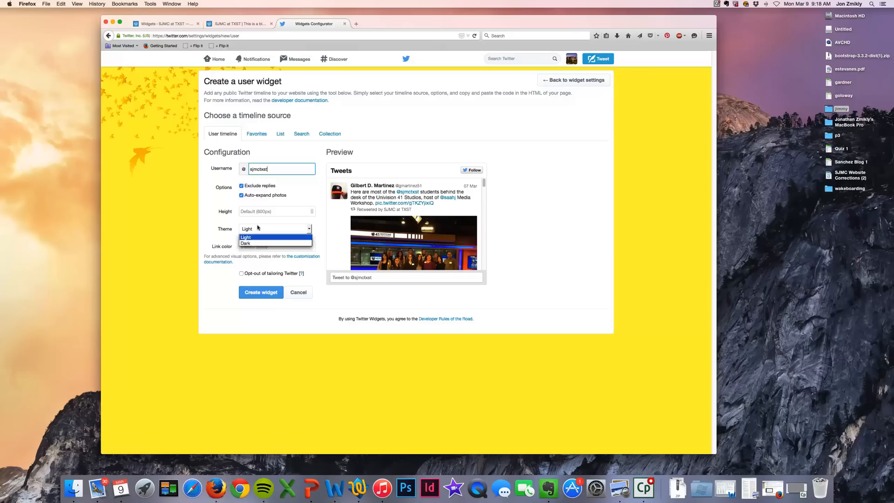
left_click(245, 243)
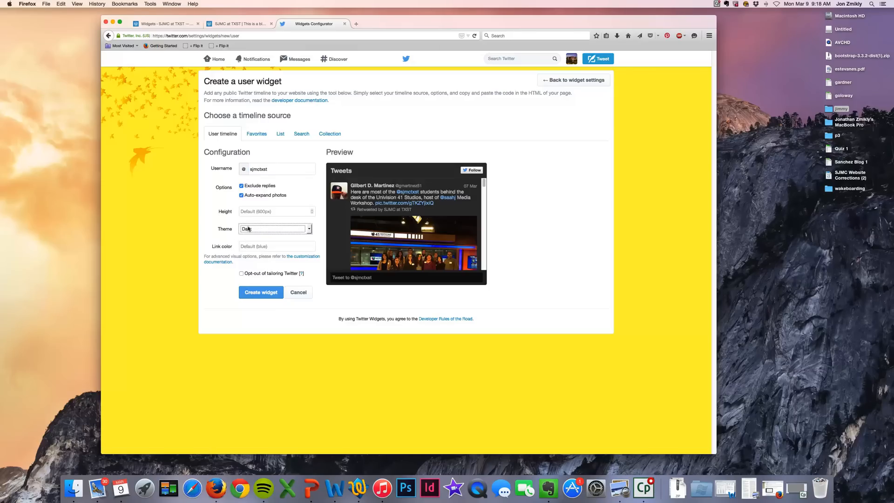
left_click(275, 229)
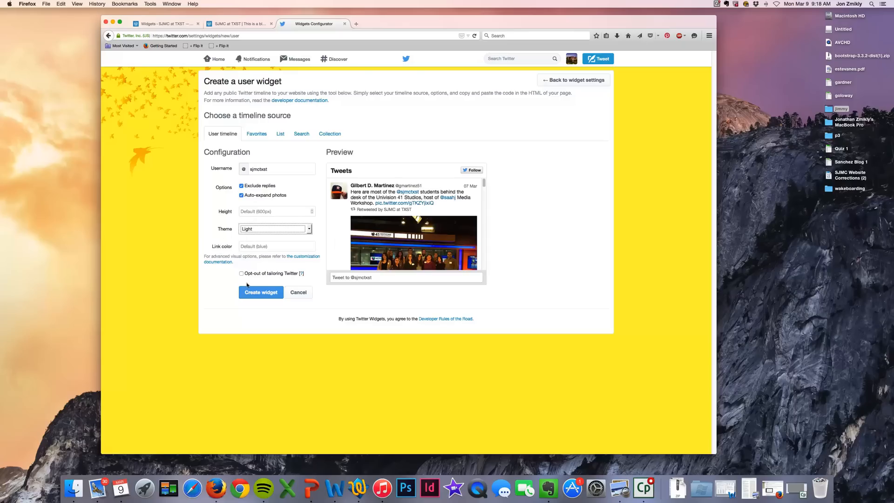
left_click(261, 292)
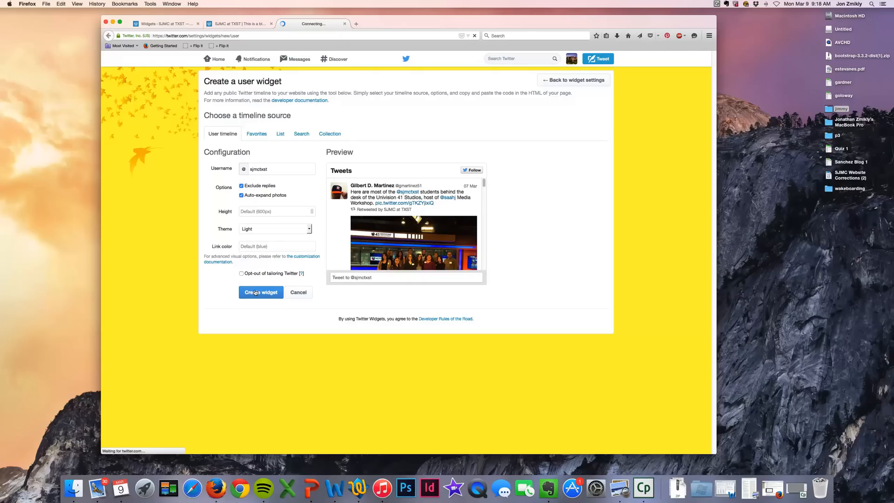
On Appearance > Widgets, add a Twitter Timeline widget to the Sidebar
left_click(261, 292)
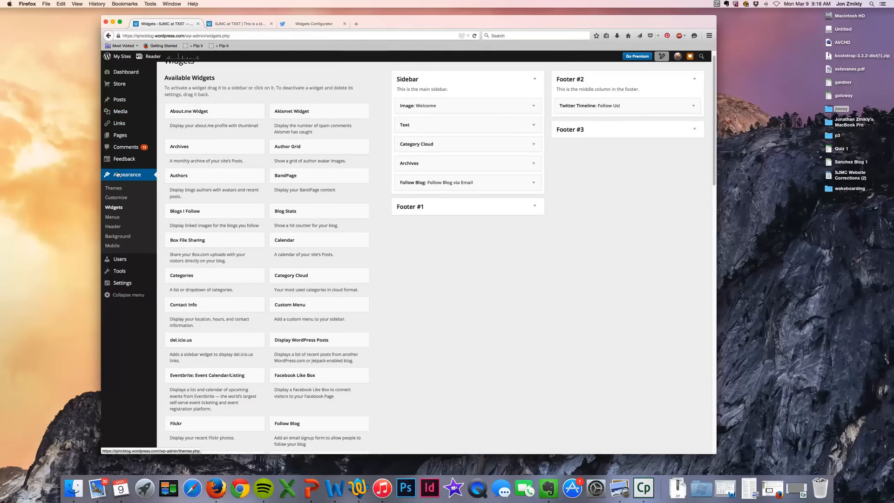
left_click(114, 207)
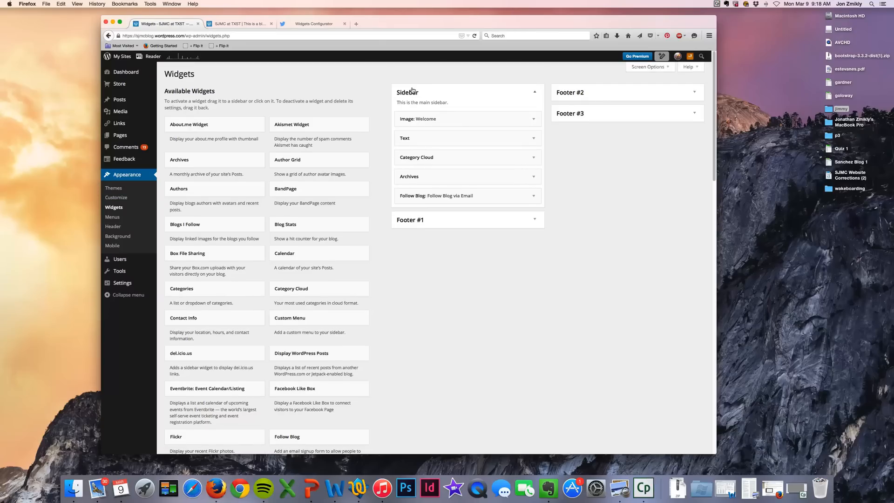
mouse_move(417, 100)
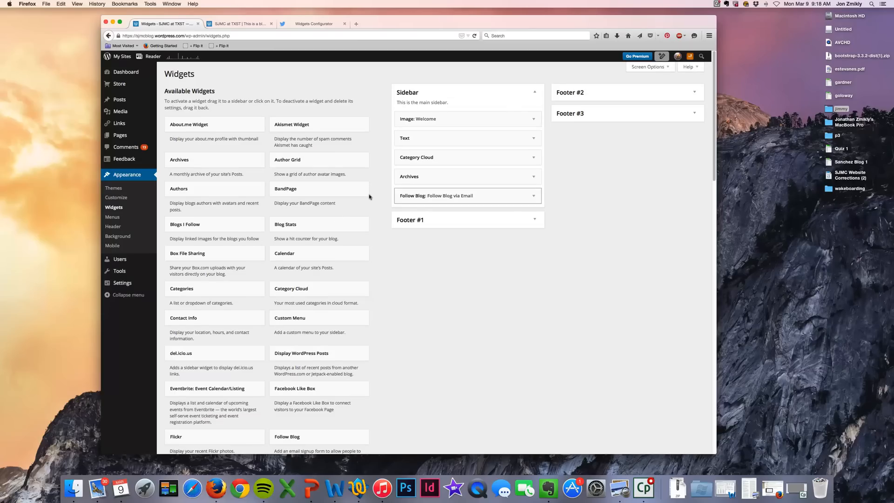
scroll("down", 3)
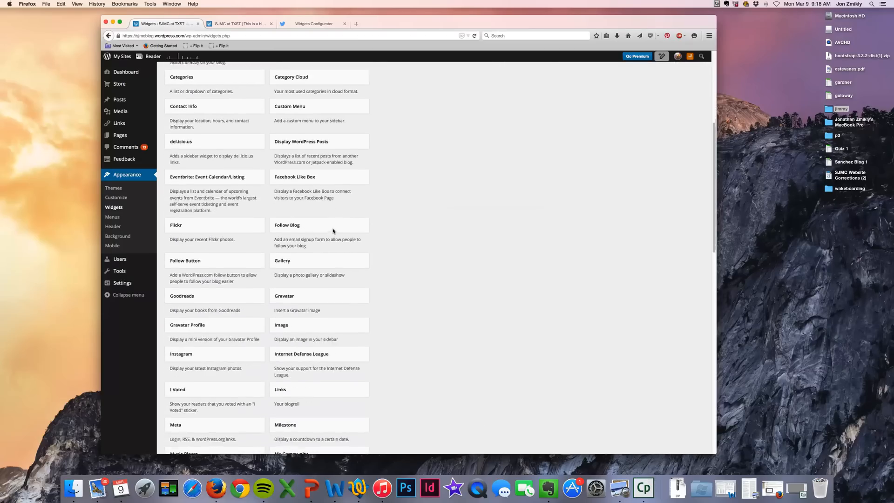
scroll("down", 3)
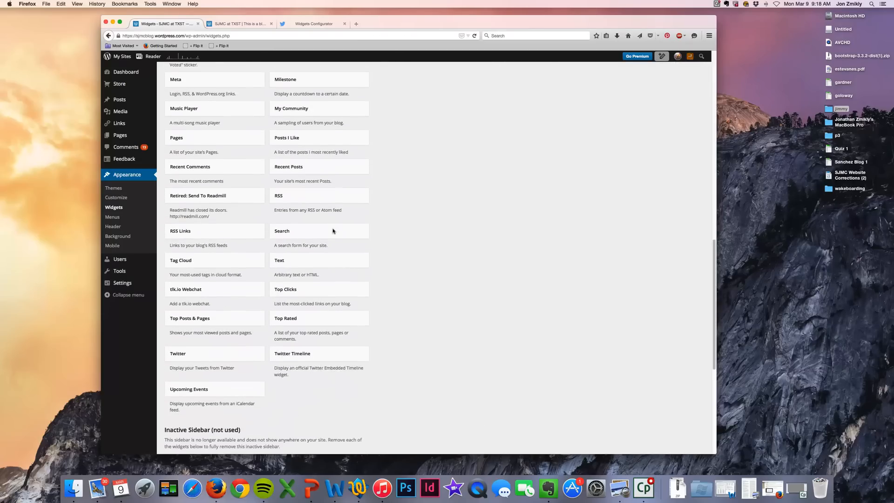
left_click(318, 353)
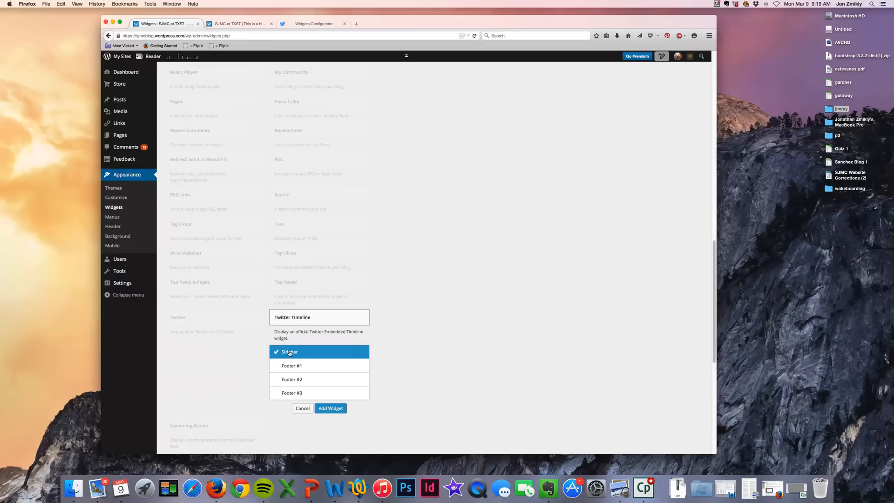
scroll("down", 3)
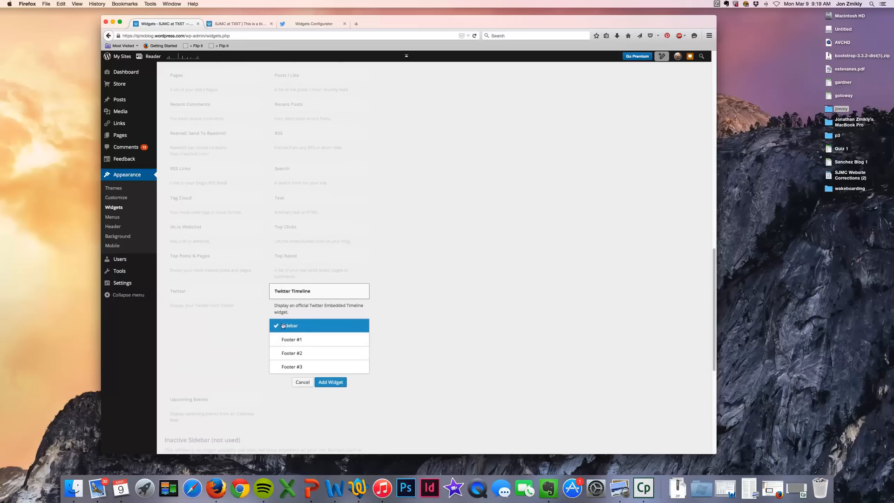
left_click(330, 382)
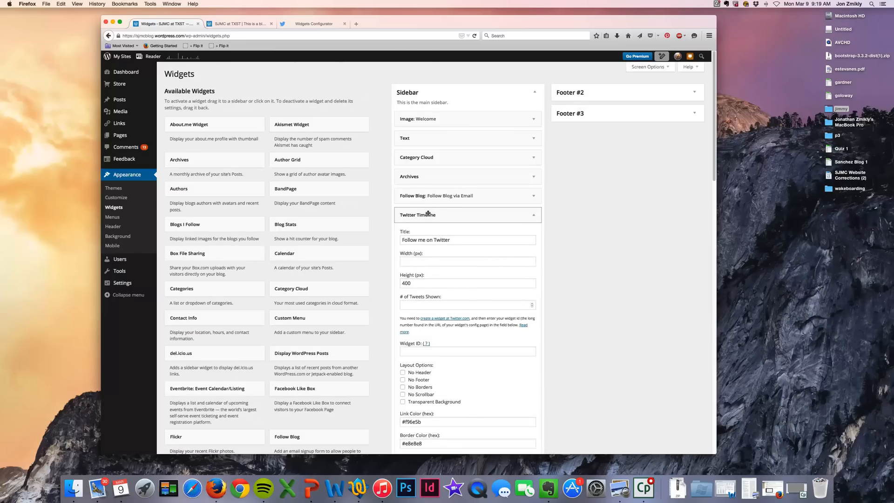
Title the widget 'Follow Us!', keep default width and height, and show 5 tweets
triple_click(467, 240)
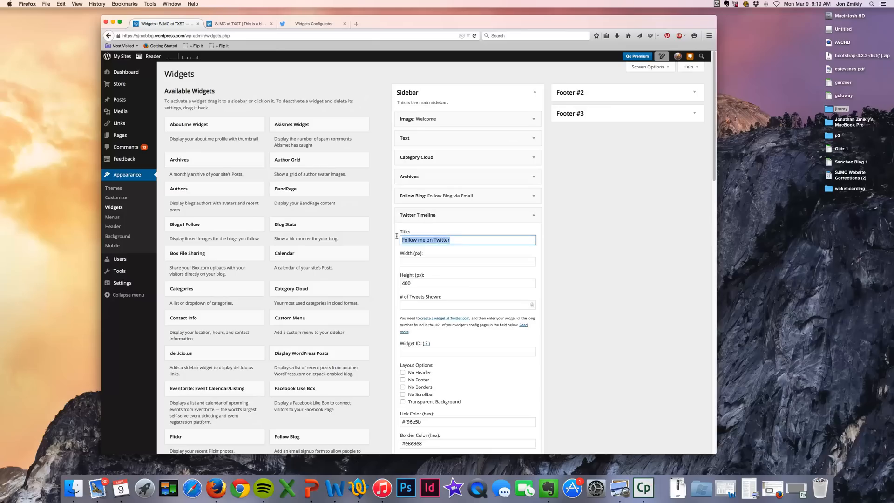
mouse_move(432, 240)
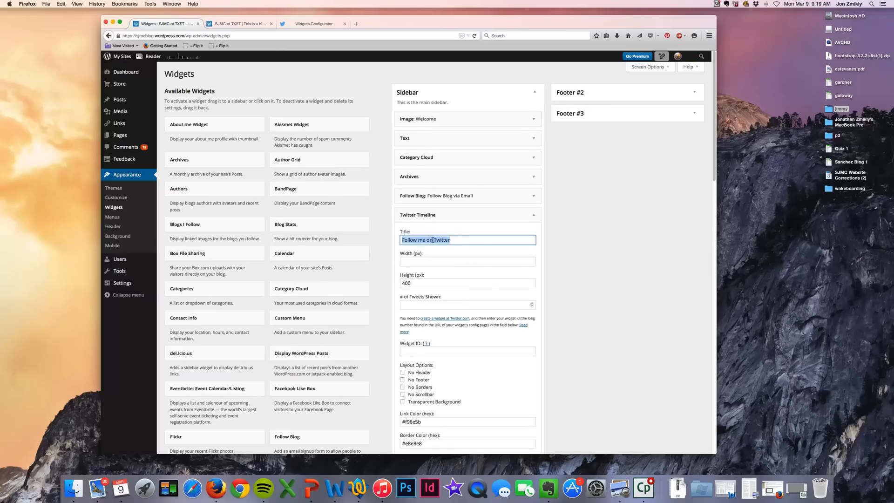
type("Follow Us!")
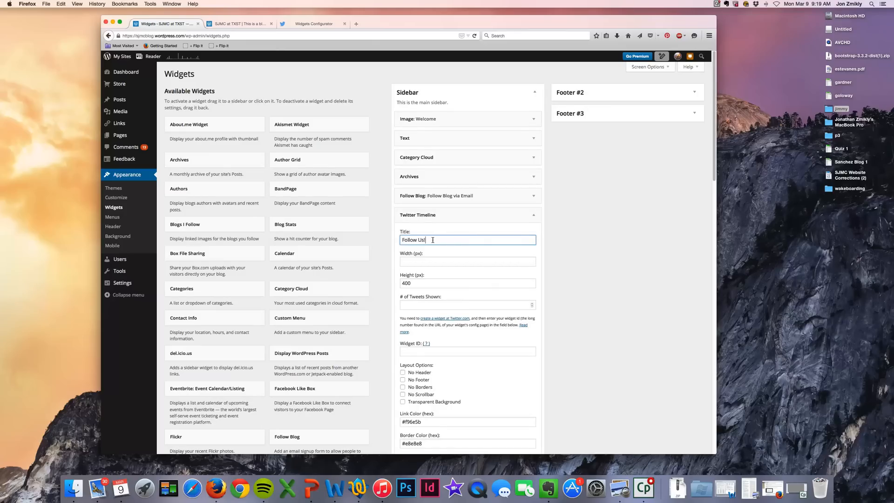
left_click(466, 261)
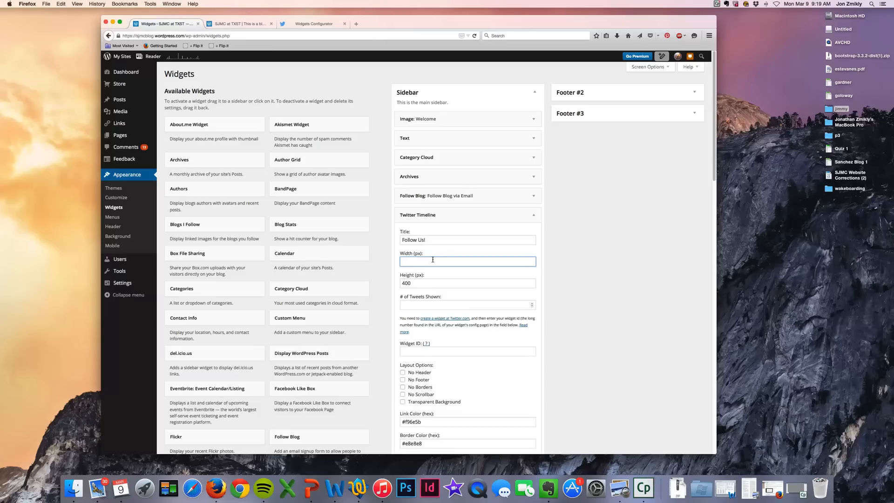
left_click(467, 284)
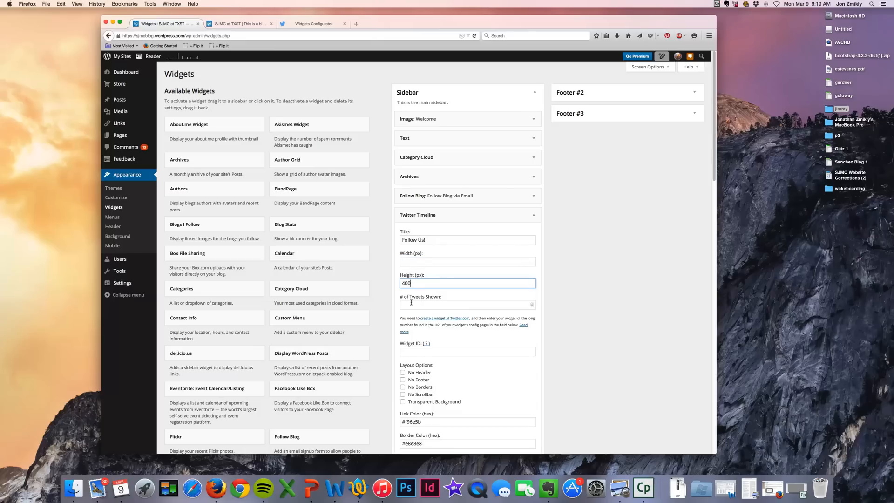
left_click(467, 304)
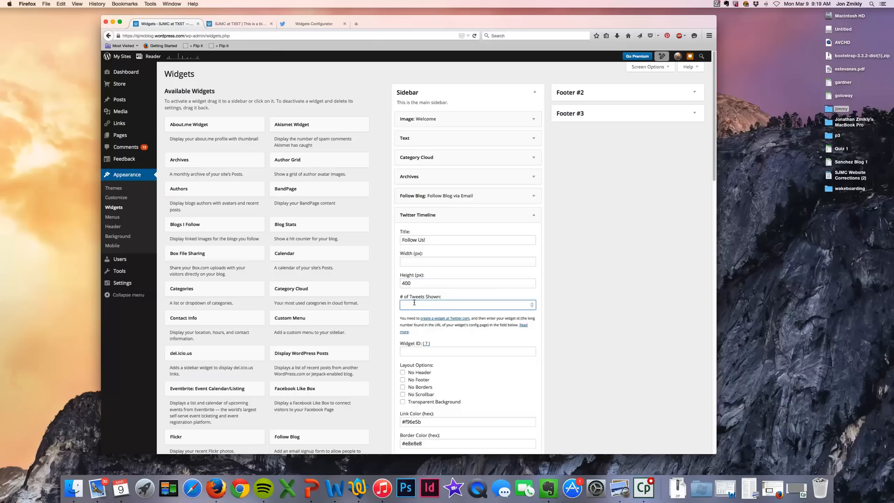
type("5")
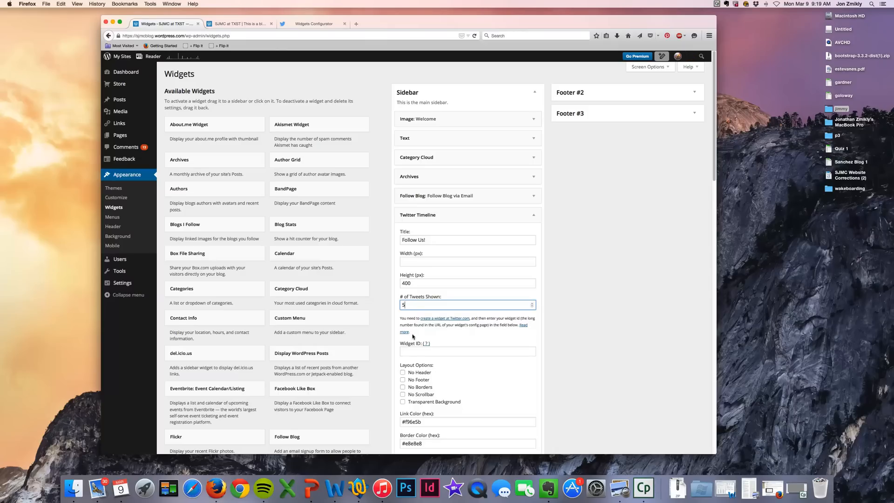
scroll("down", 3)
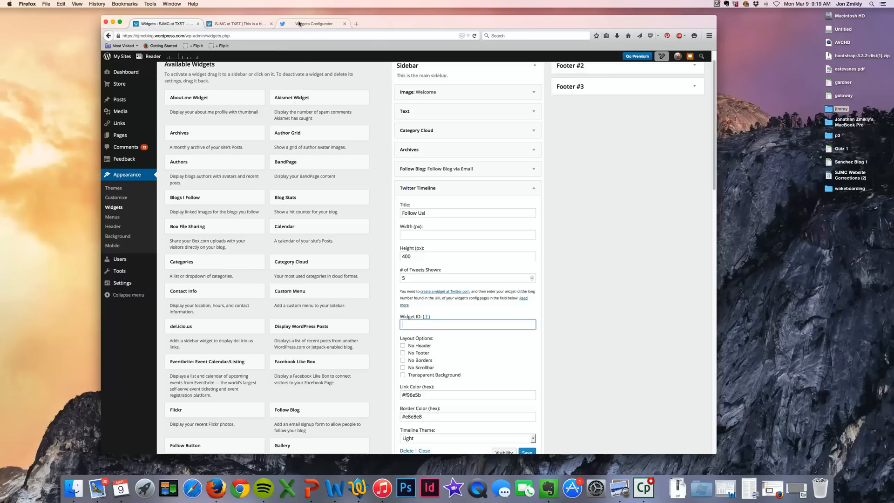
mouse_move(313, 23)
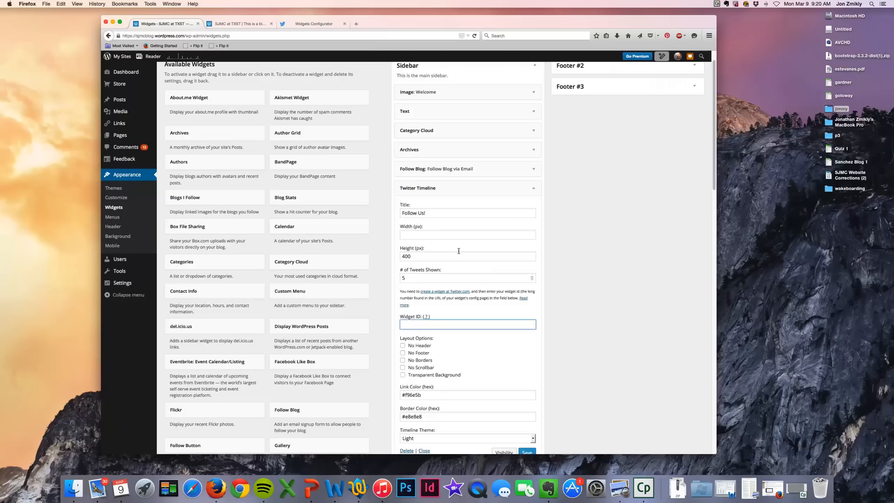
type("574936010573770753")
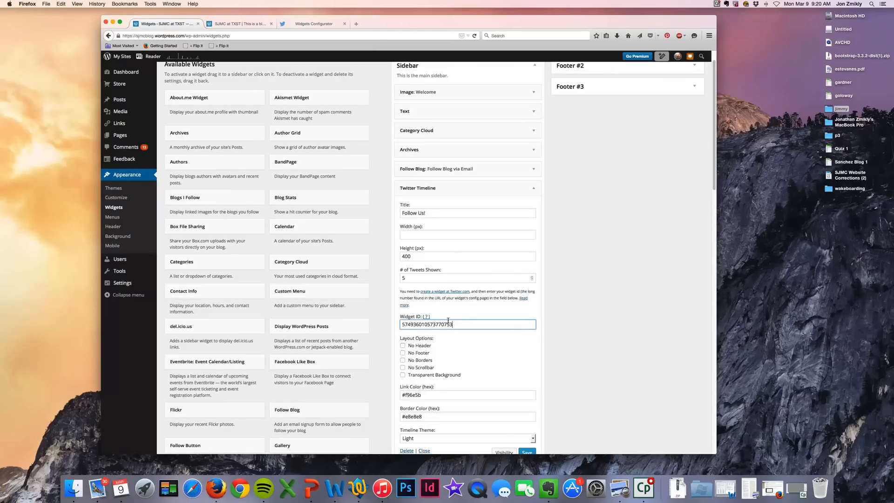
scroll("down", 3)
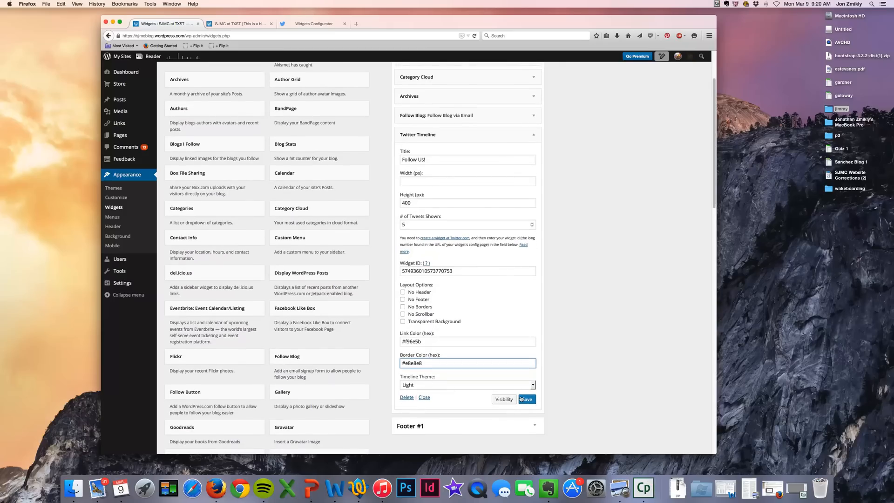
left_click(525, 399)
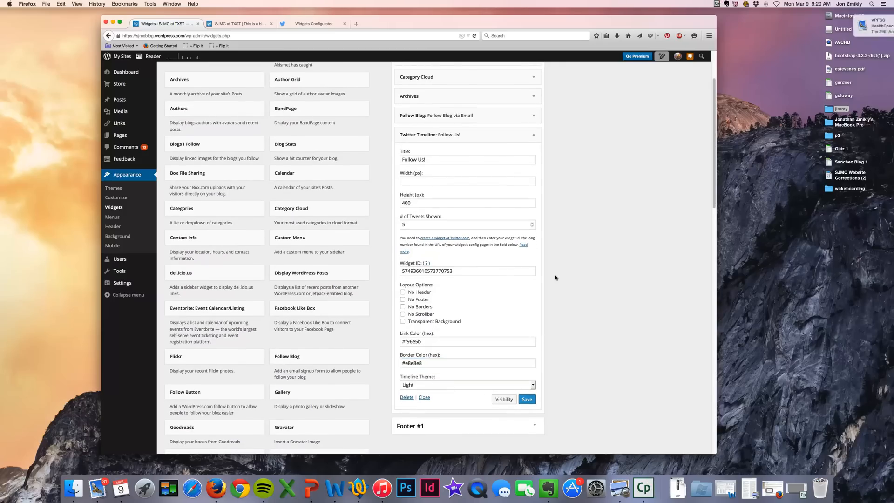
Collapse and reopen the widget, then check the live blog's sidebar
scroll("up", 3)
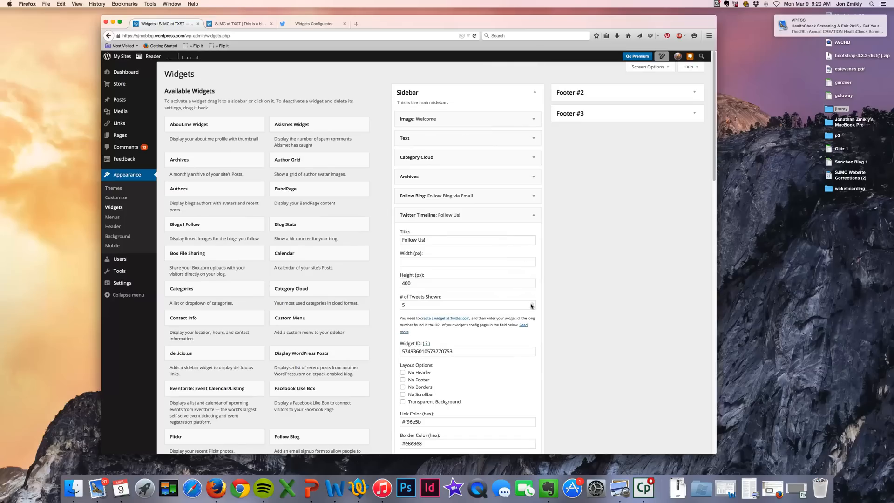
left_click(532, 215)
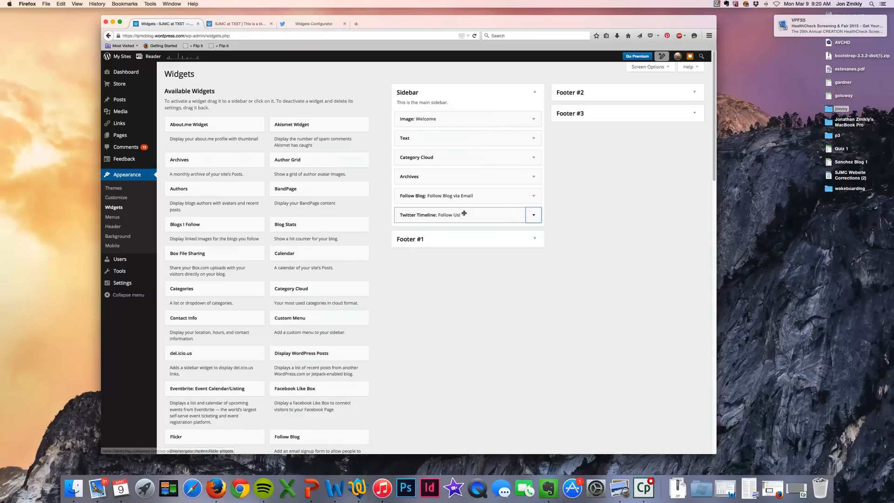
left_click(533, 216)
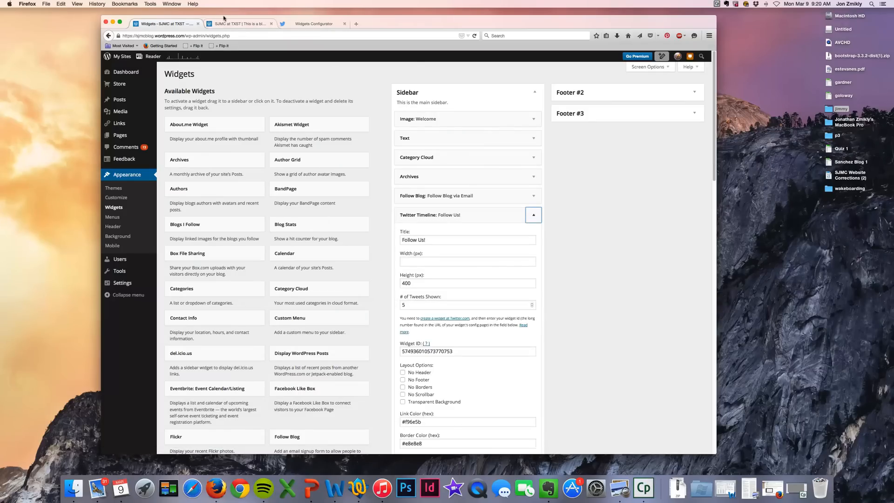
left_click(240, 23)
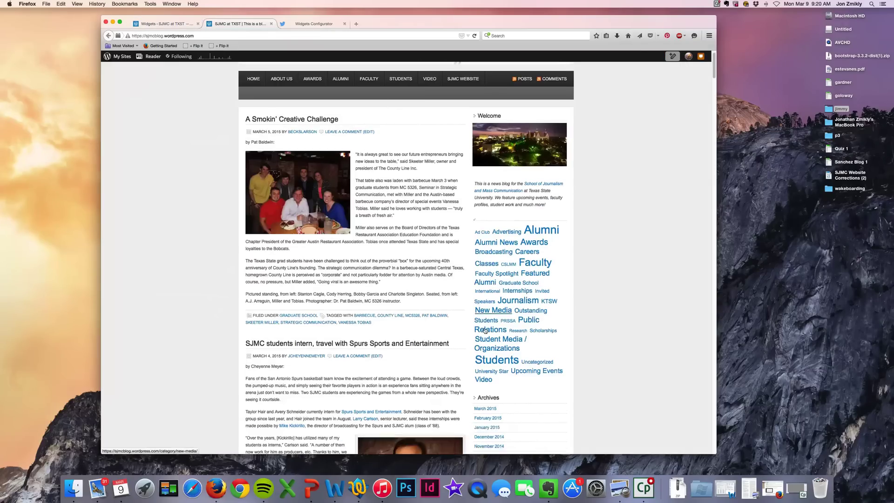
Move the Twitter Timeline widget below the Text widget and view the reordered blog
scroll("up", 3)
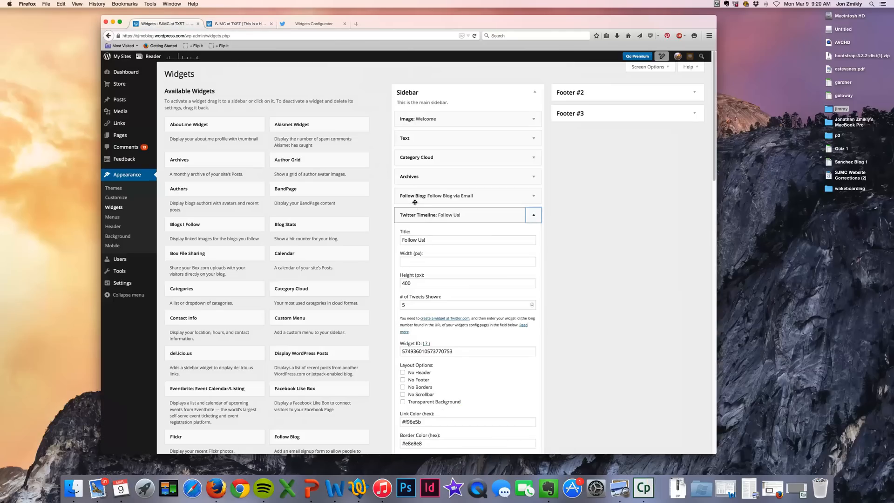
left_click(533, 214)
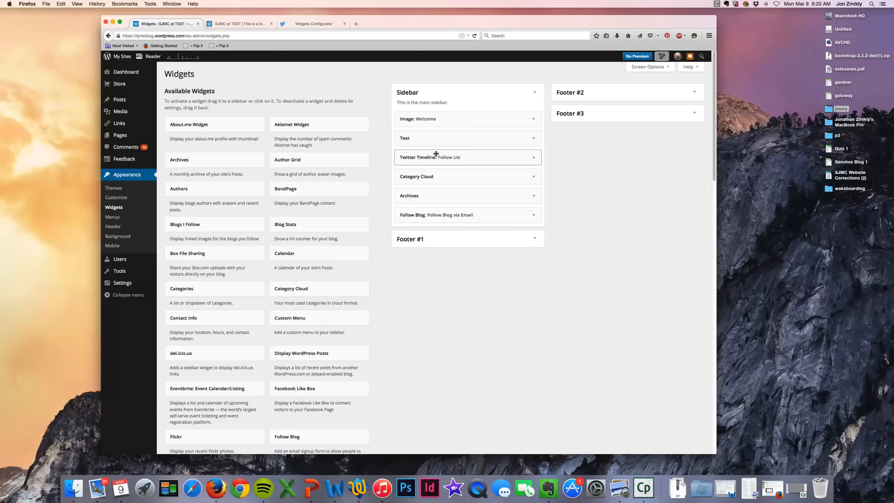
left_click(236, 24)
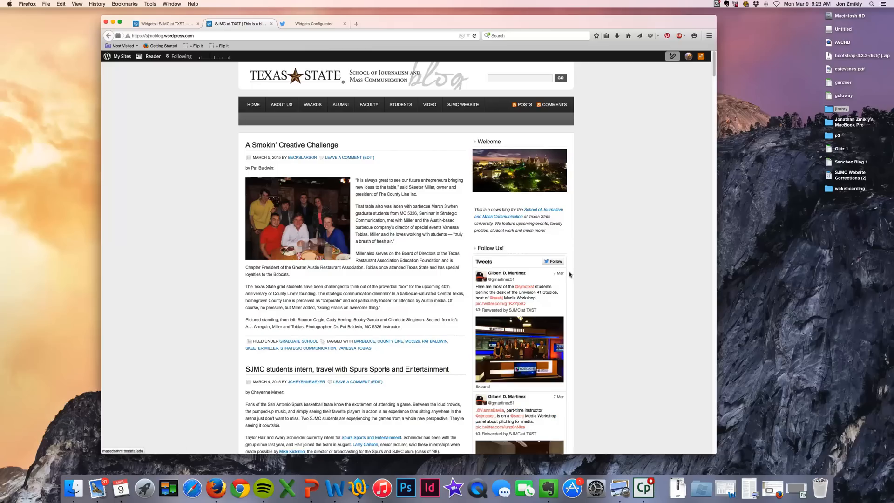
Review the Follow Us! timeline on the blog, then return to the Widgets admin page
scroll("down", 3)
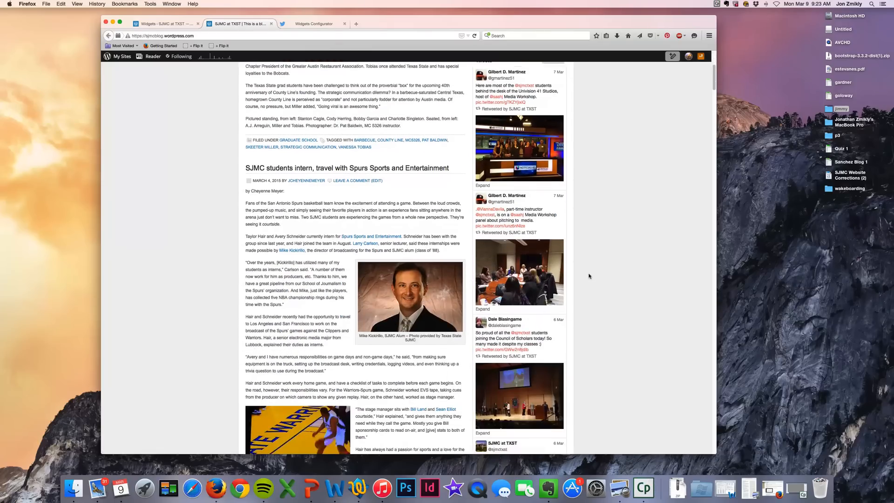
scroll("down", 3)
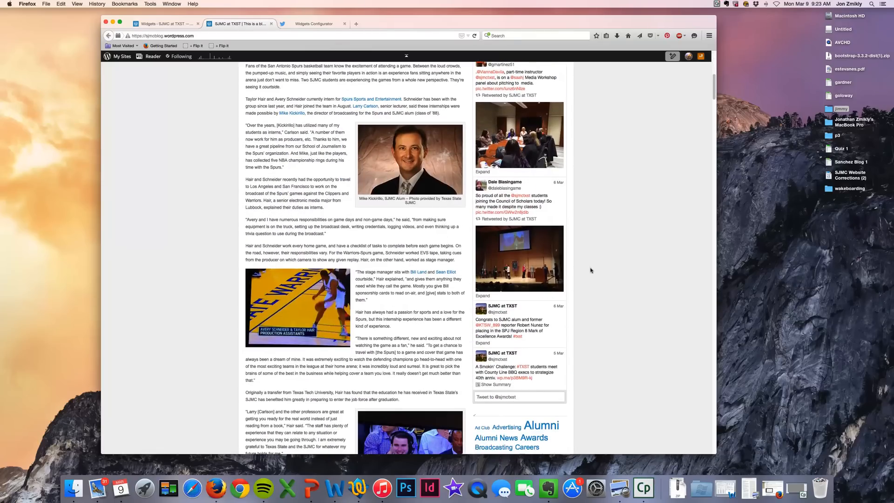
left_click(166, 23)
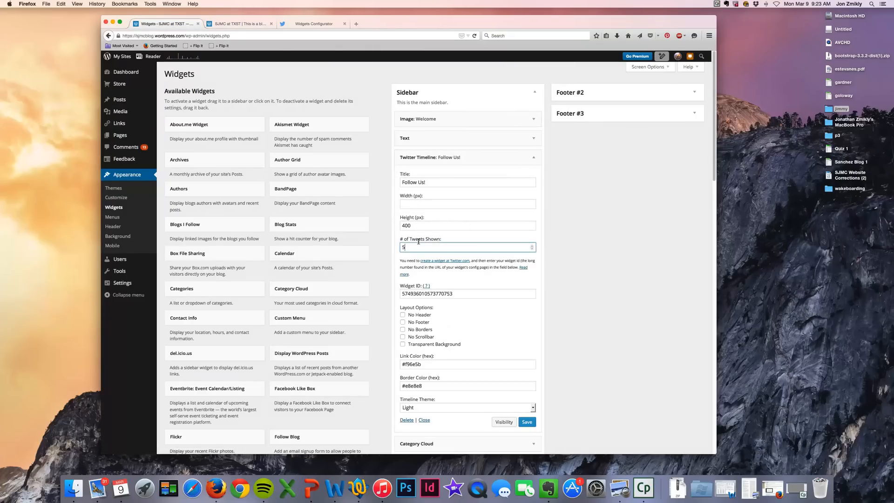
Review the Twitter Timeline settings on the Widgets page, then show the live blog again
scroll("down", 3)
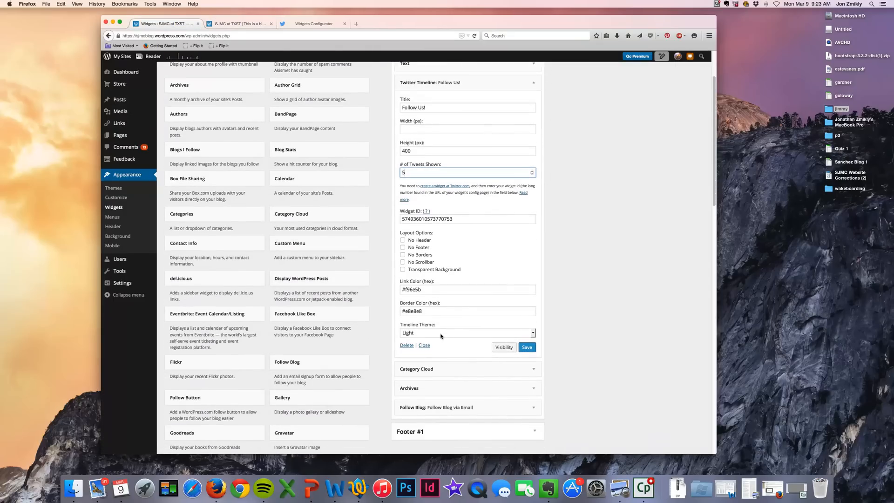
scroll("down", 3)
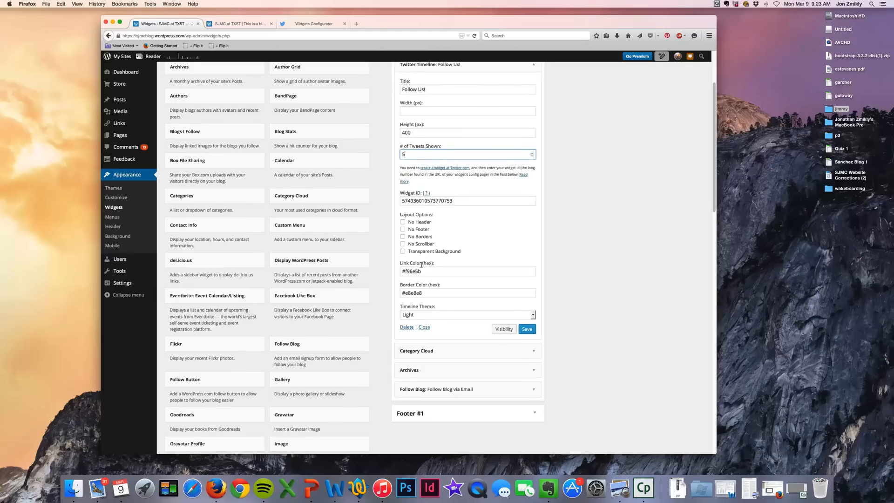
scroll("up", 3)
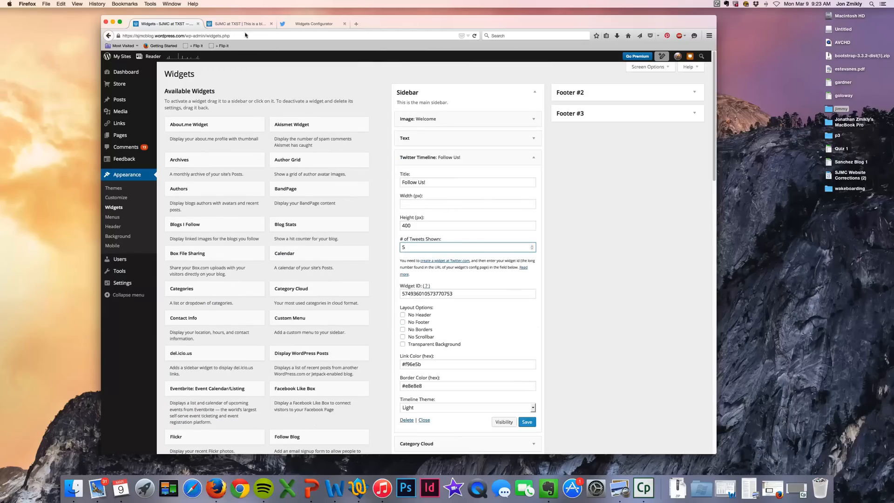
left_click(239, 23)
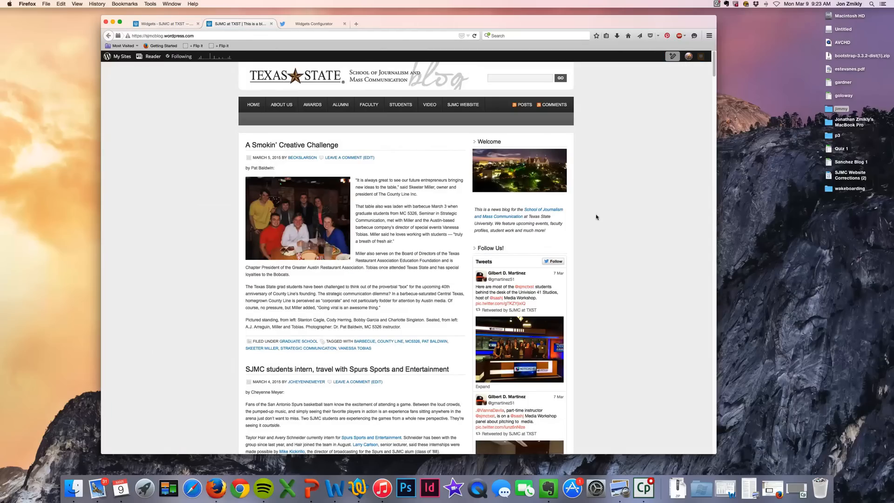